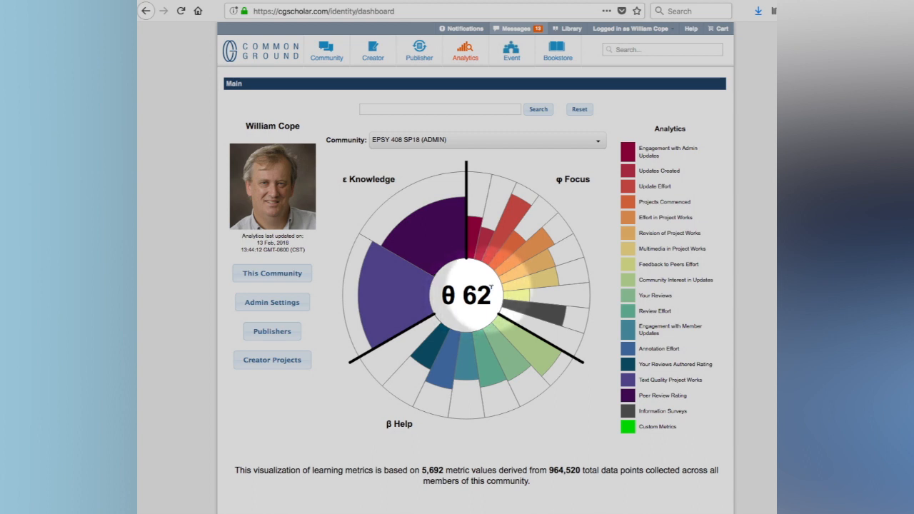
pyautogui.moveTo(582, 195)
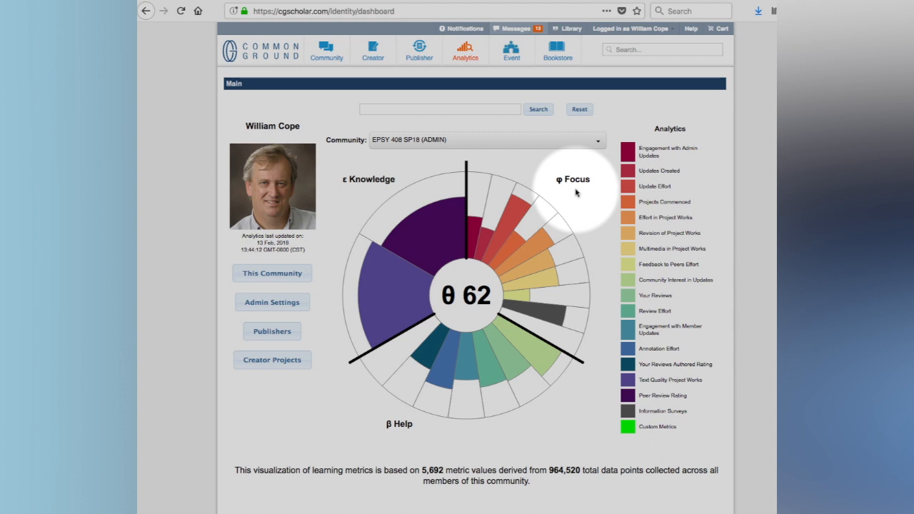
pyautogui.moveTo(375, 190)
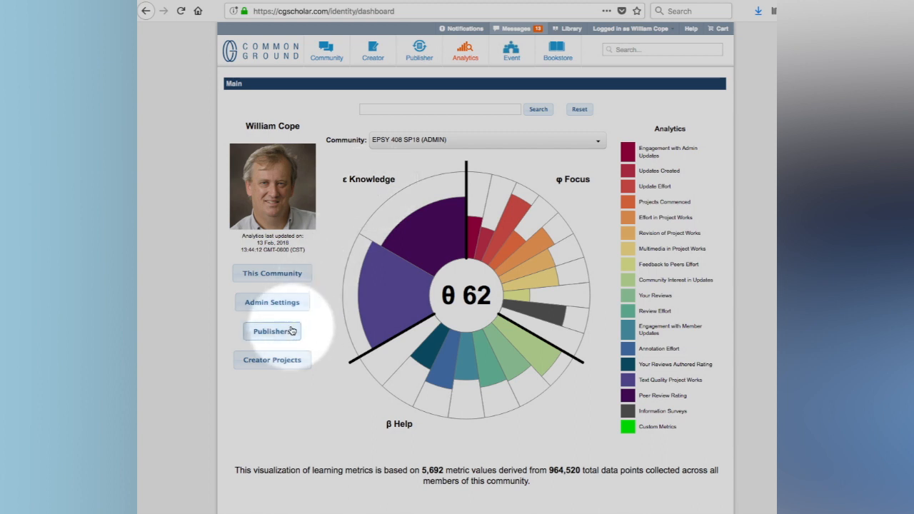
pyautogui.moveTo(403, 431)
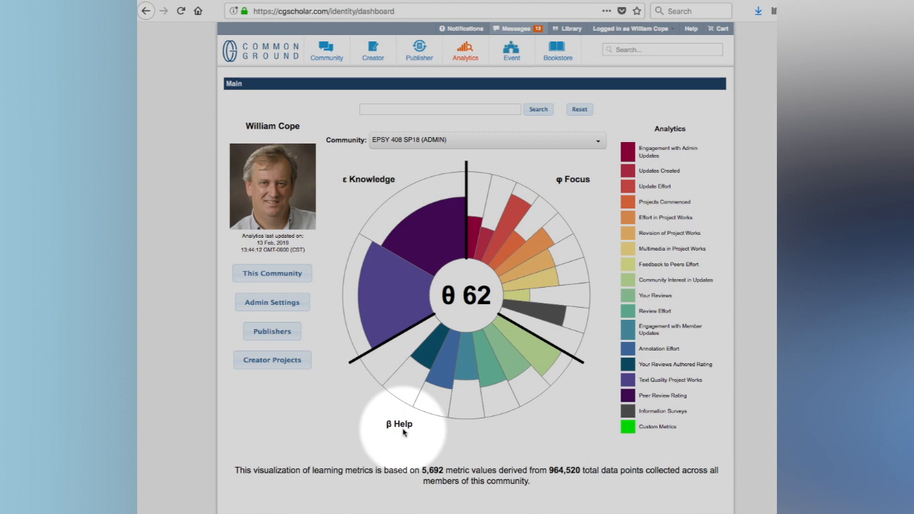
pyautogui.moveTo(364, 386)
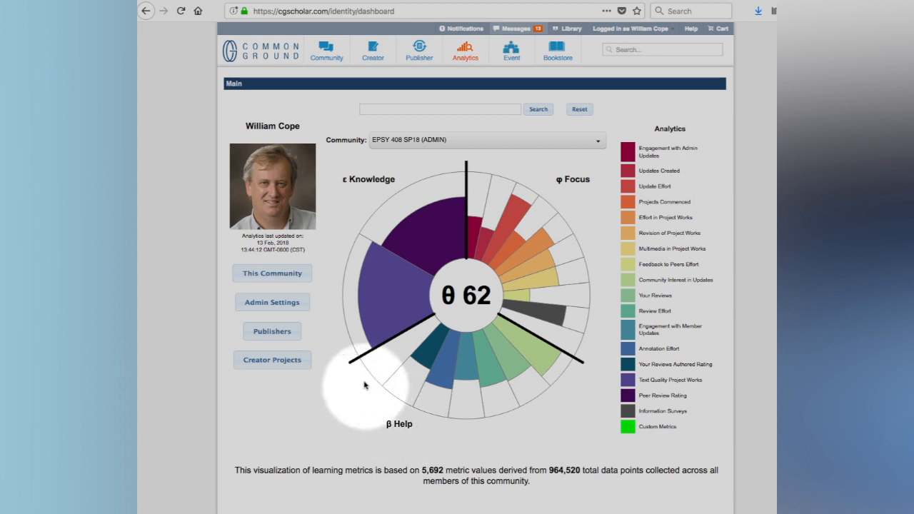
pyautogui.moveTo(413, 175)
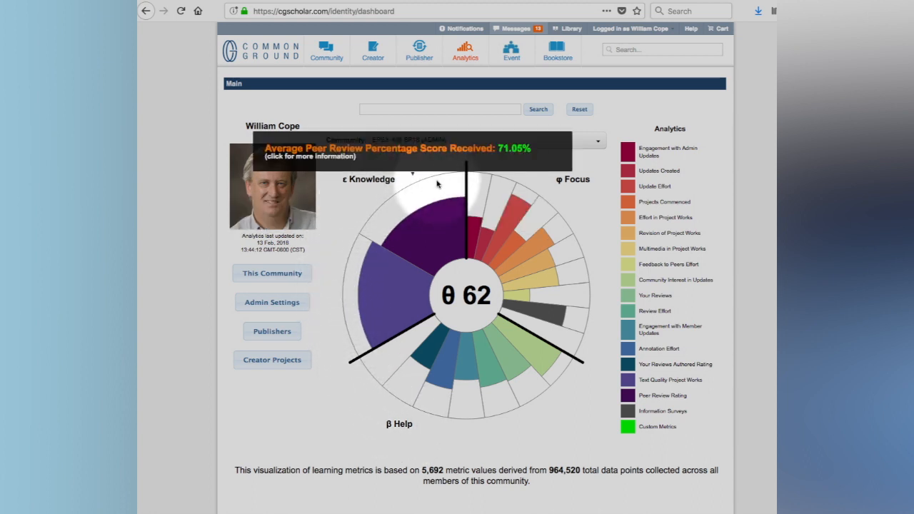
pyautogui.moveTo(579, 250)
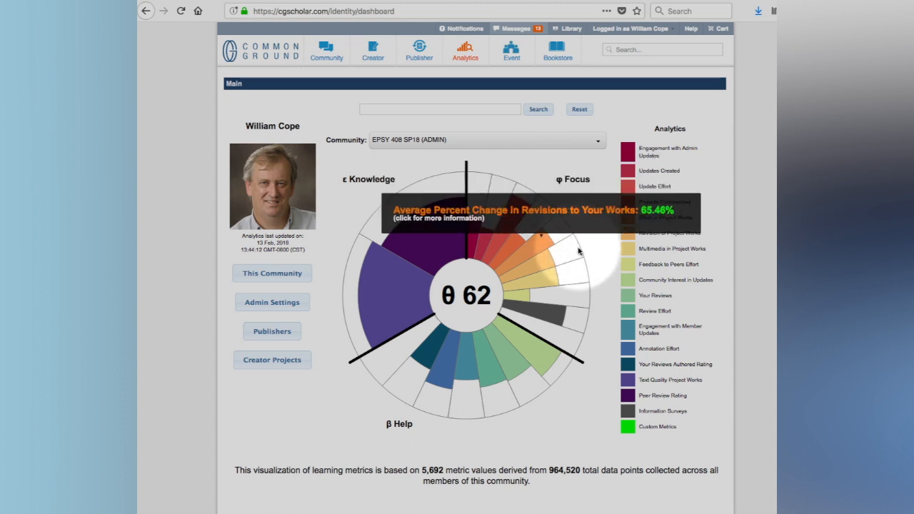
pyautogui.moveTo(546, 393)
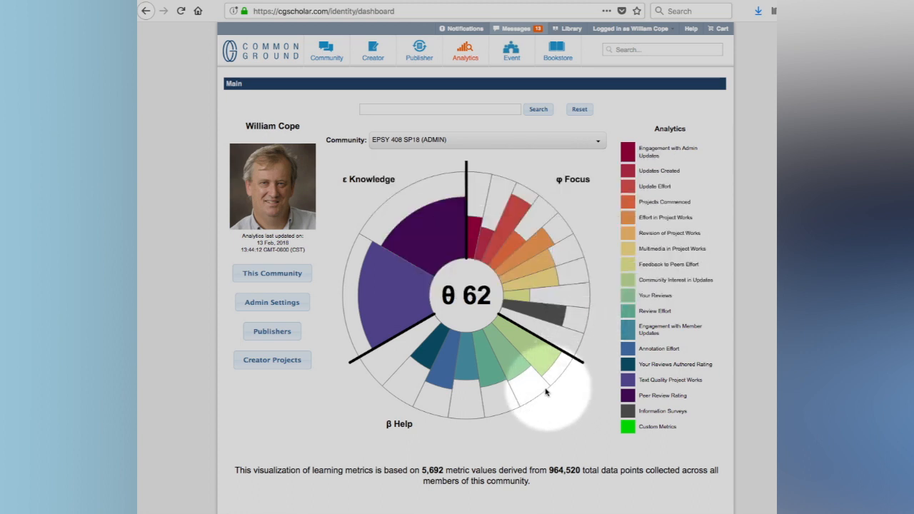
pyautogui.moveTo(410, 415)
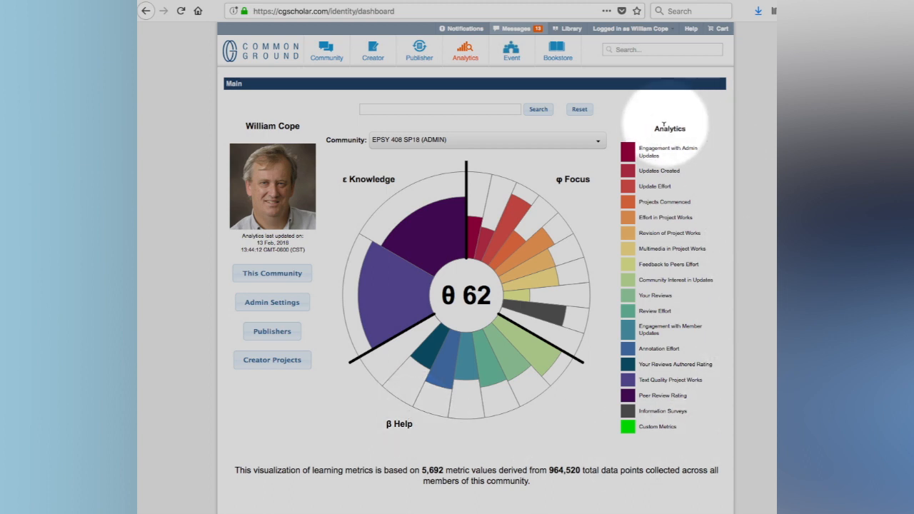
pyautogui.moveTo(661, 299)
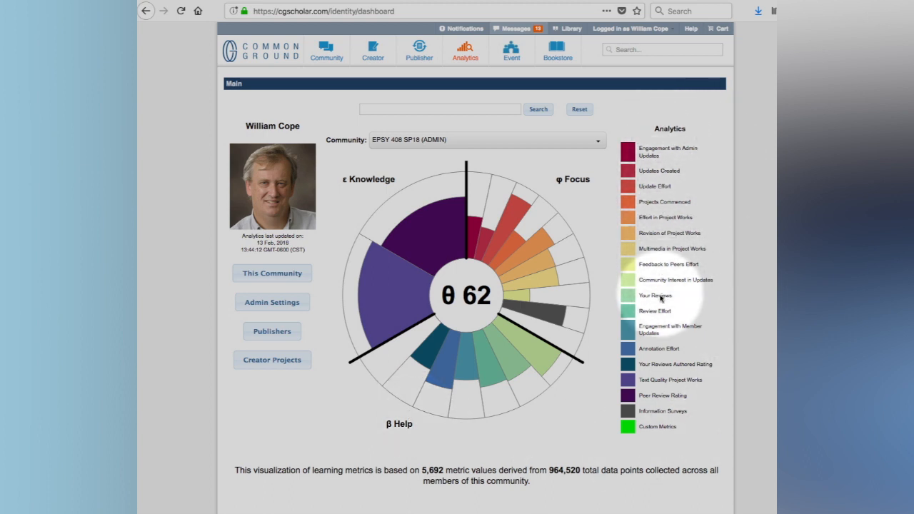
pyautogui.moveTo(661, 410)
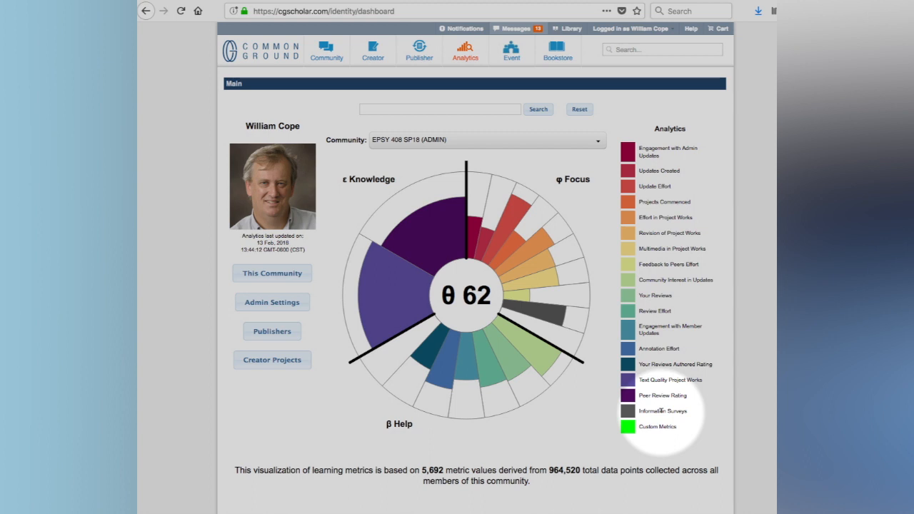
pyautogui.moveTo(407, 218)
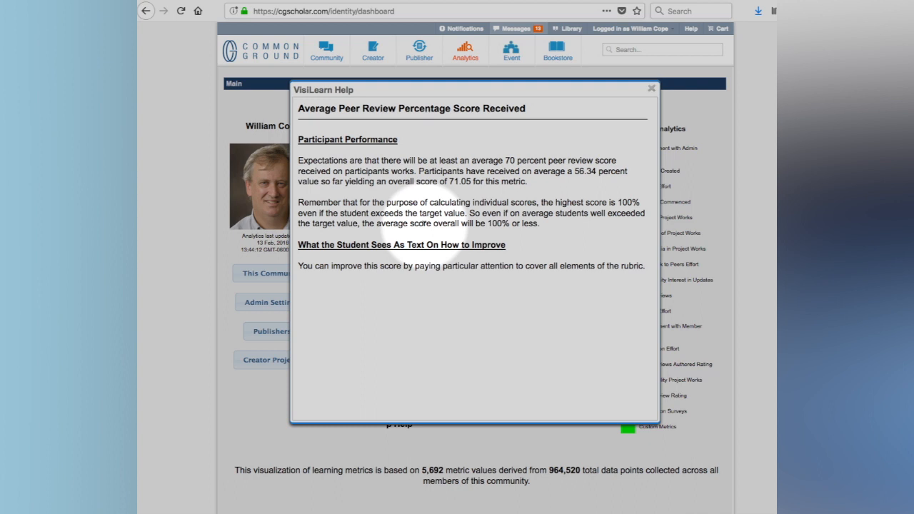
pyautogui.moveTo(370, 134)
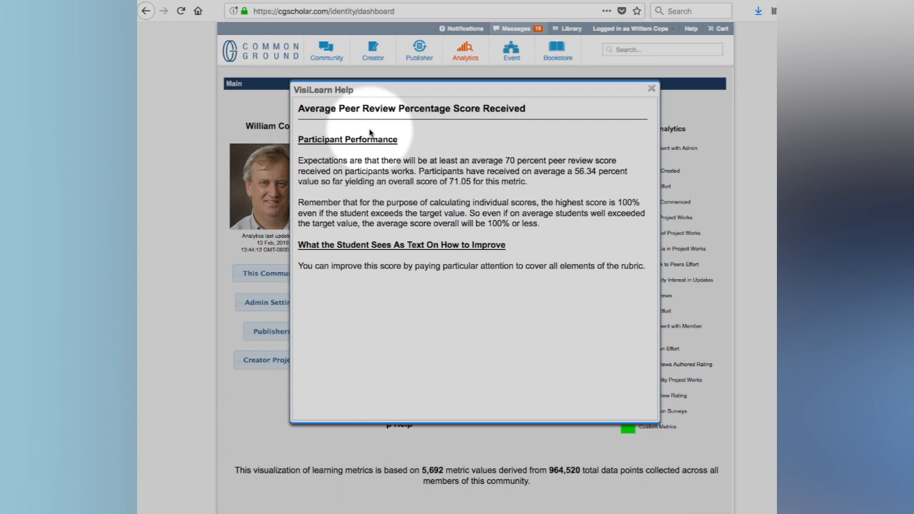
pyautogui.moveTo(472, 193)
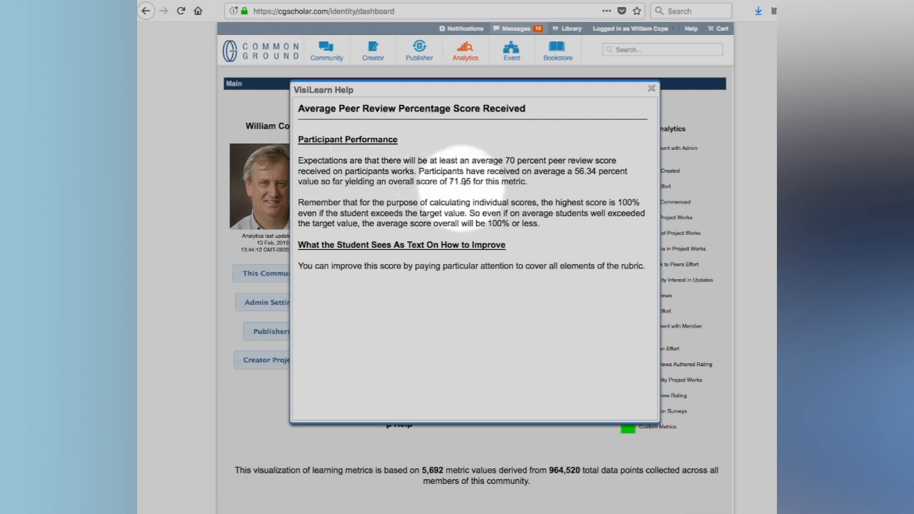
pyautogui.moveTo(489, 252)
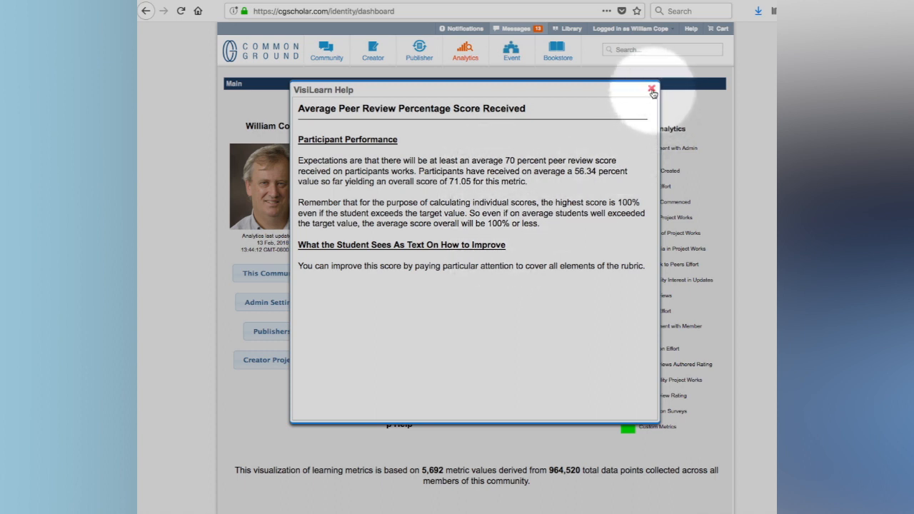
# Step: Close the peer review help and open the Average Word Length metric's help panel
pyautogui.click(651, 94)
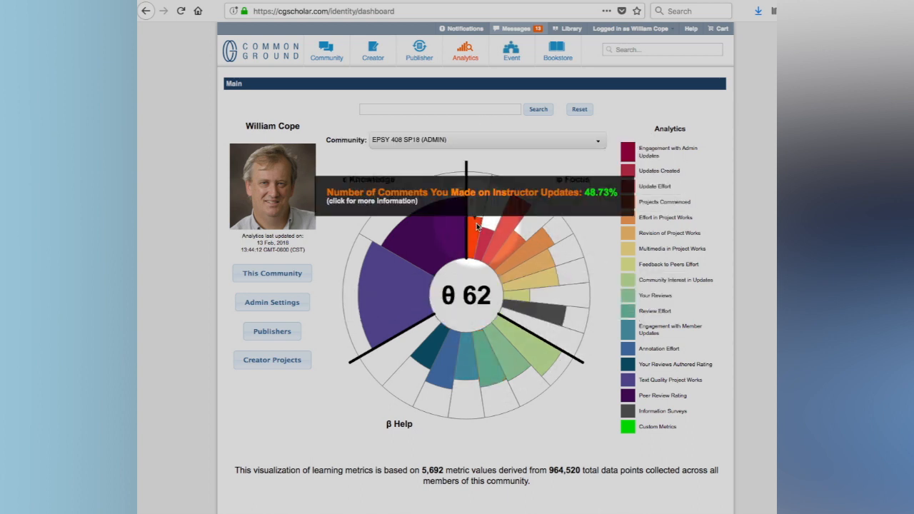
pyautogui.moveTo(542, 264)
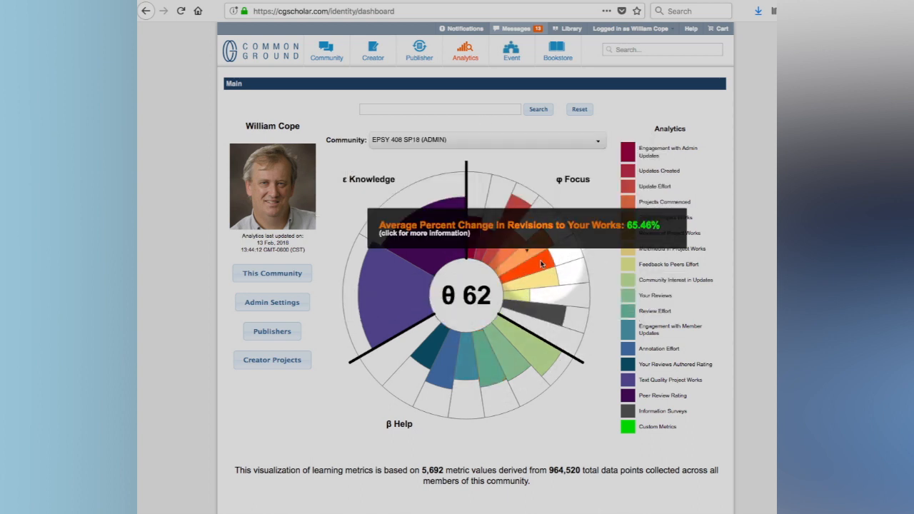
pyautogui.moveTo(524, 249)
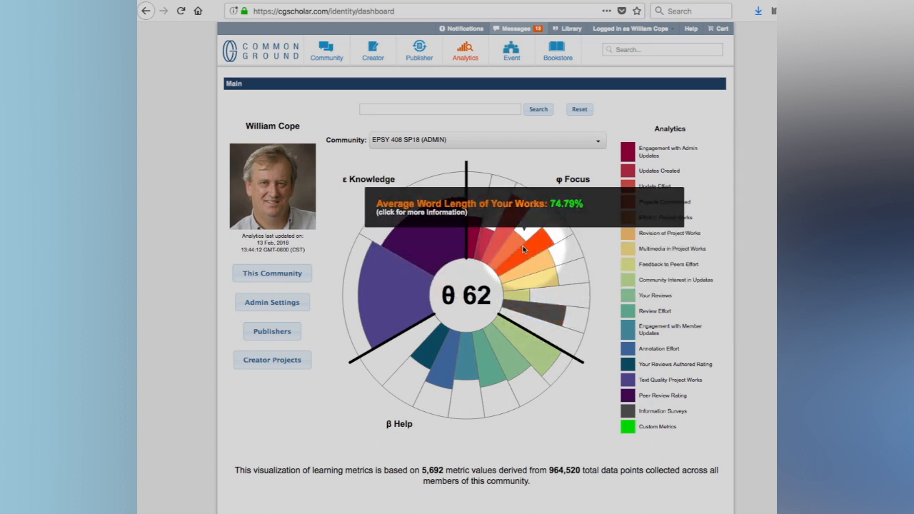
pyautogui.click(522, 250)
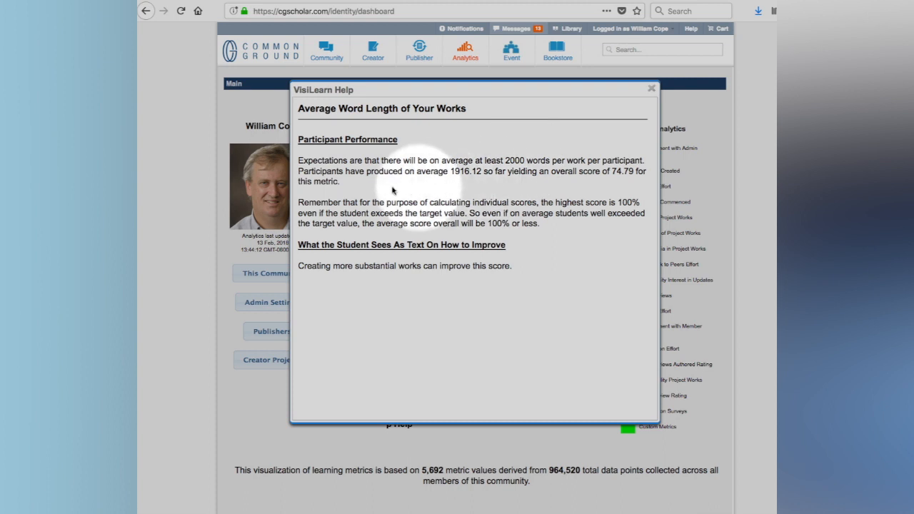
pyautogui.moveTo(520, 146)
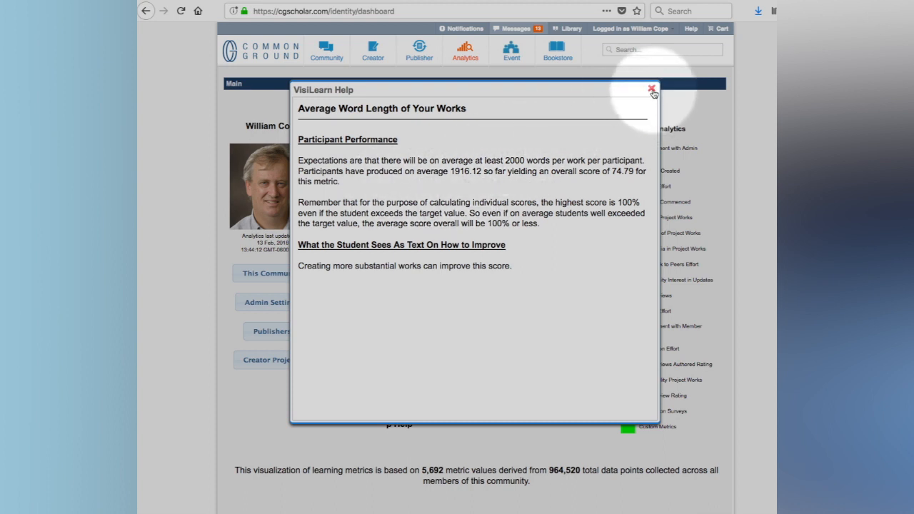
# Step: Close the VisiLearn Help popup for Average Word Length
pyautogui.click(651, 92)
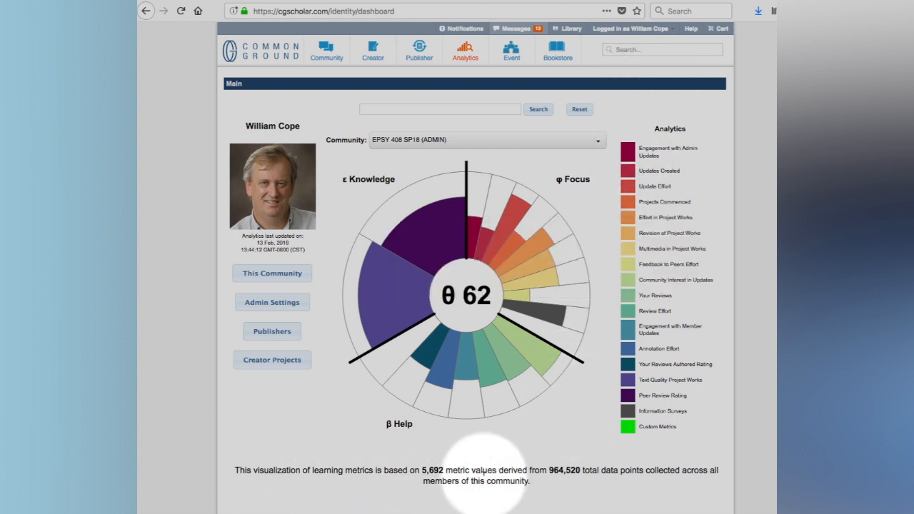
pyautogui.moveTo(428, 229)
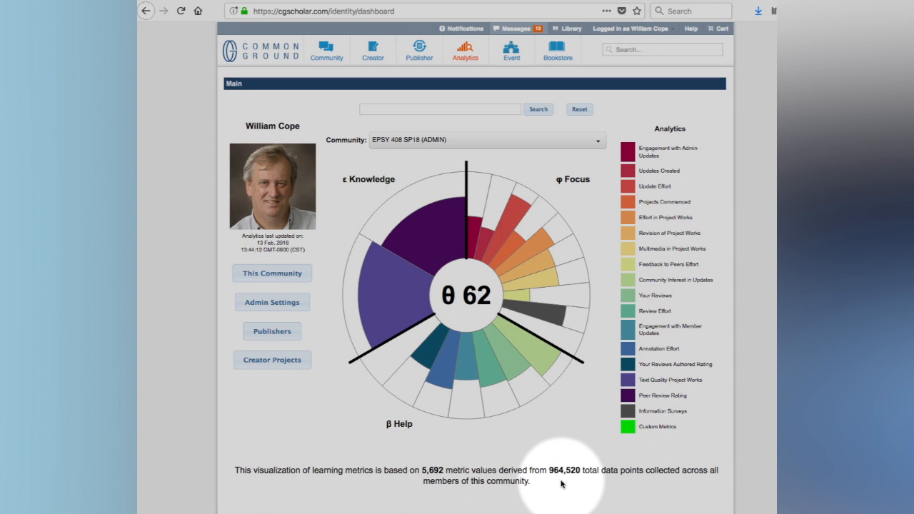
pyautogui.moveTo(547, 315)
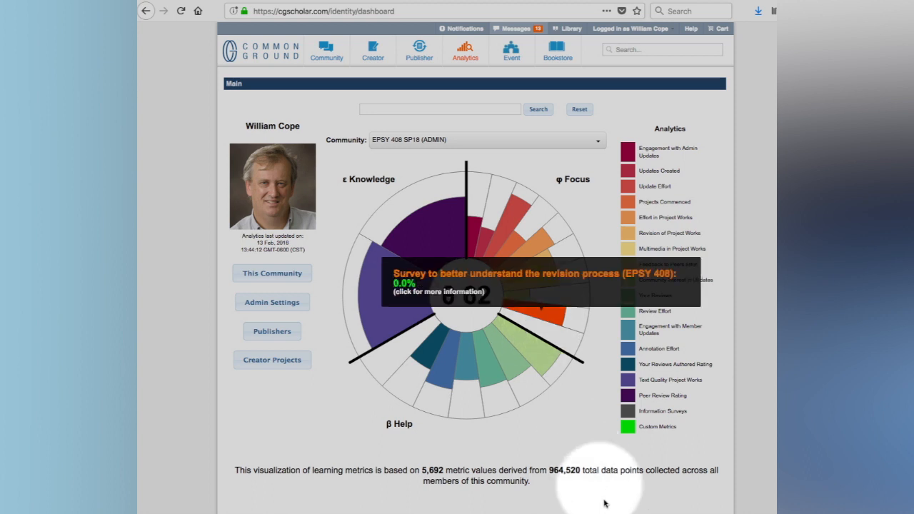
pyautogui.moveTo(562, 498)
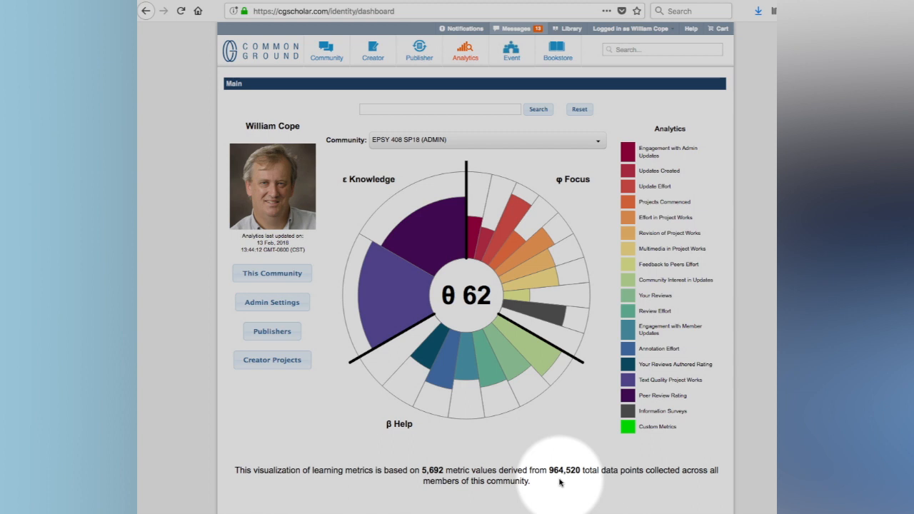
pyautogui.moveTo(468, 314)
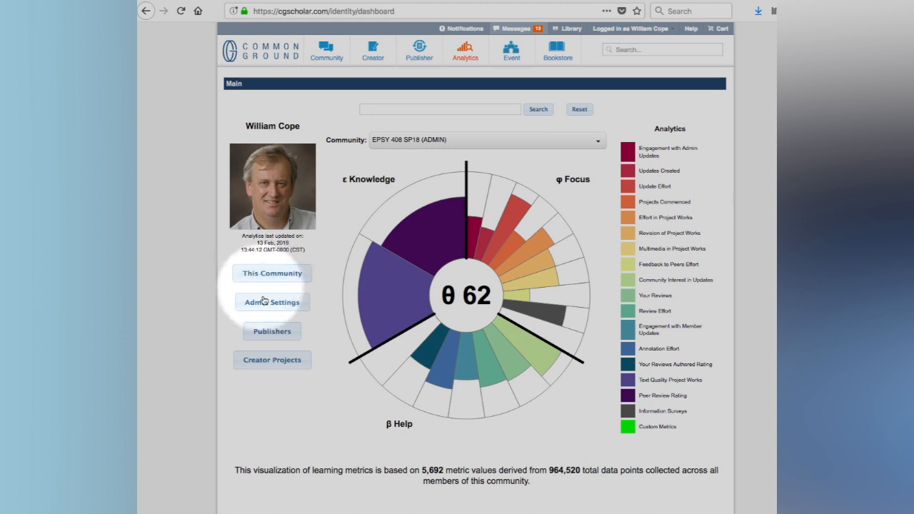
# Step: Open the metric weights and targets settings, then show Sector Weights (focus, help, knowledge at 100%)
pyautogui.click(272, 302)
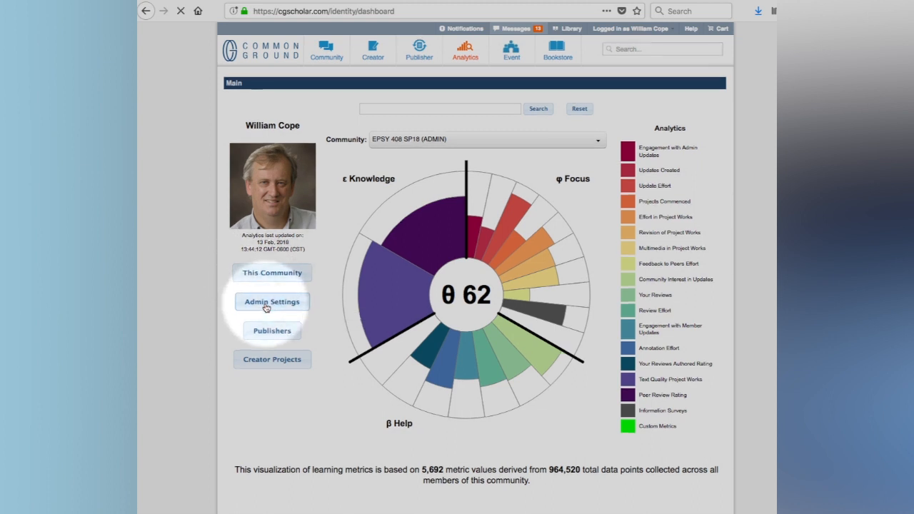
pyautogui.click(272, 301)
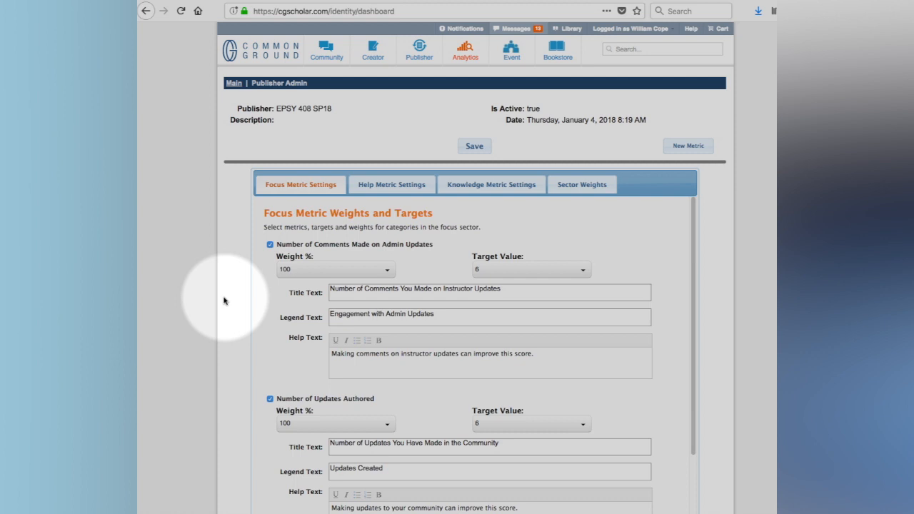
pyautogui.moveTo(220, 227)
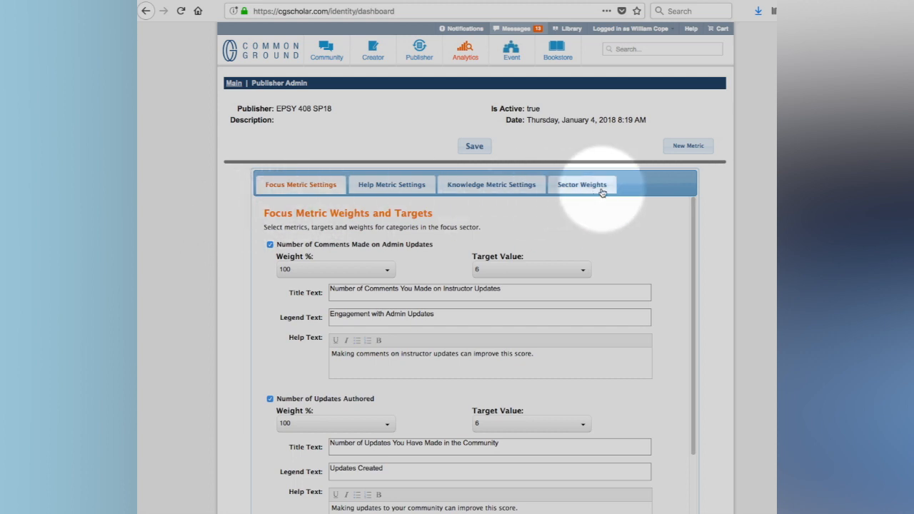
pyautogui.click(582, 185)
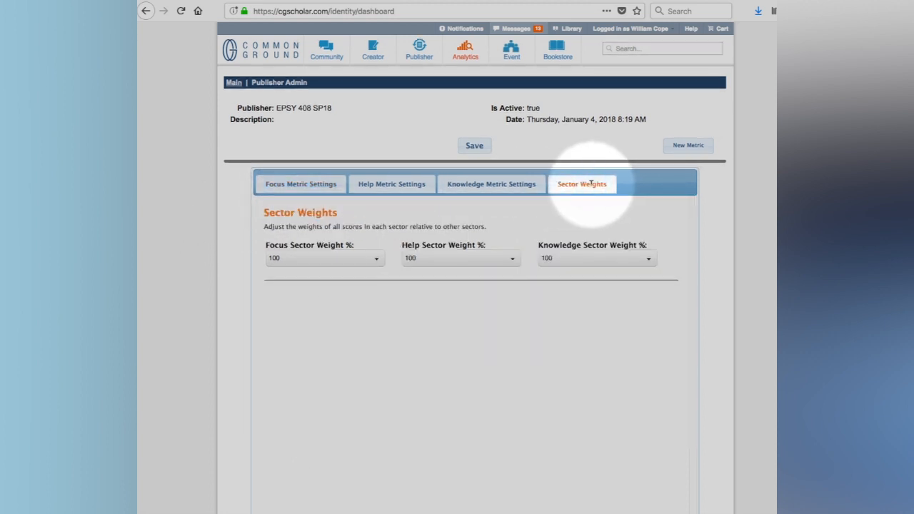
pyautogui.moveTo(328, 250)
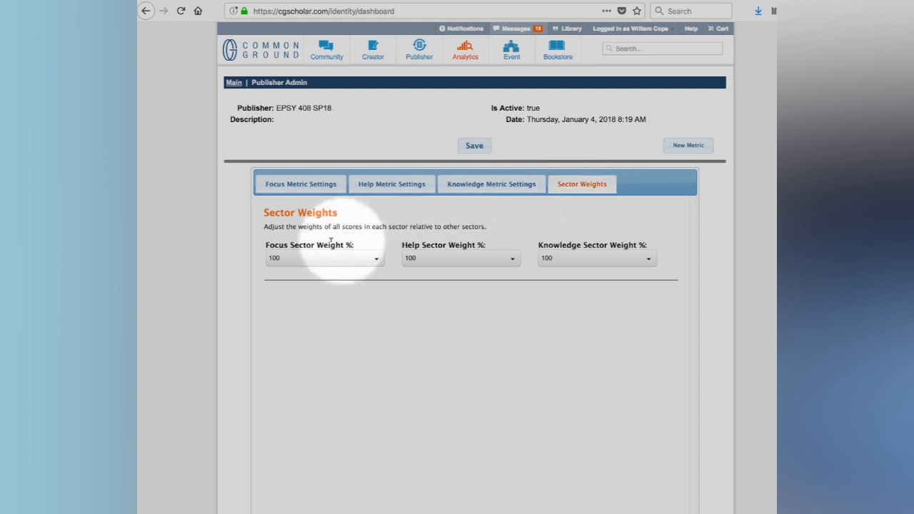
pyautogui.moveTo(438, 261)
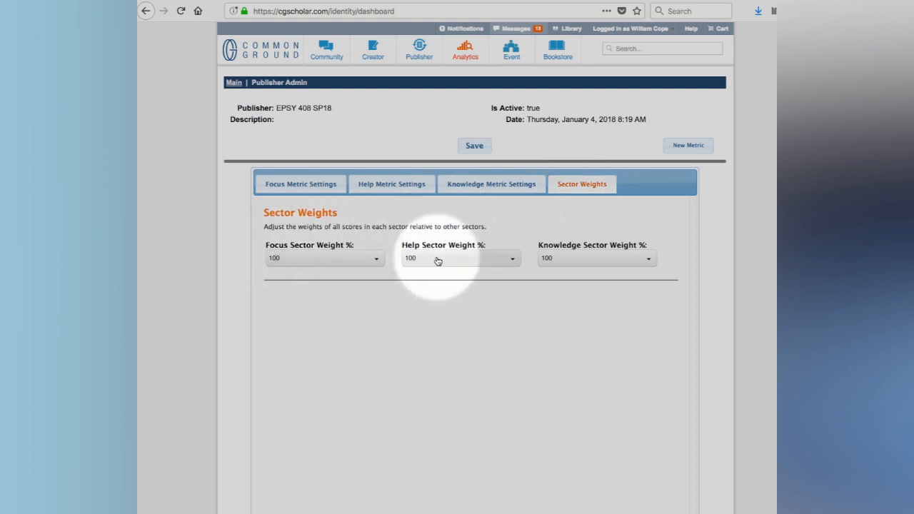
pyautogui.moveTo(569, 266)
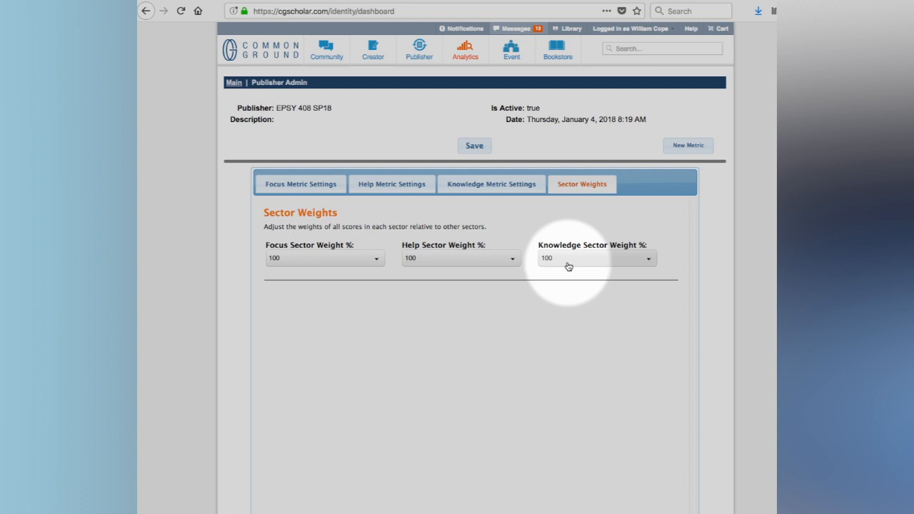
pyautogui.moveTo(508, 266)
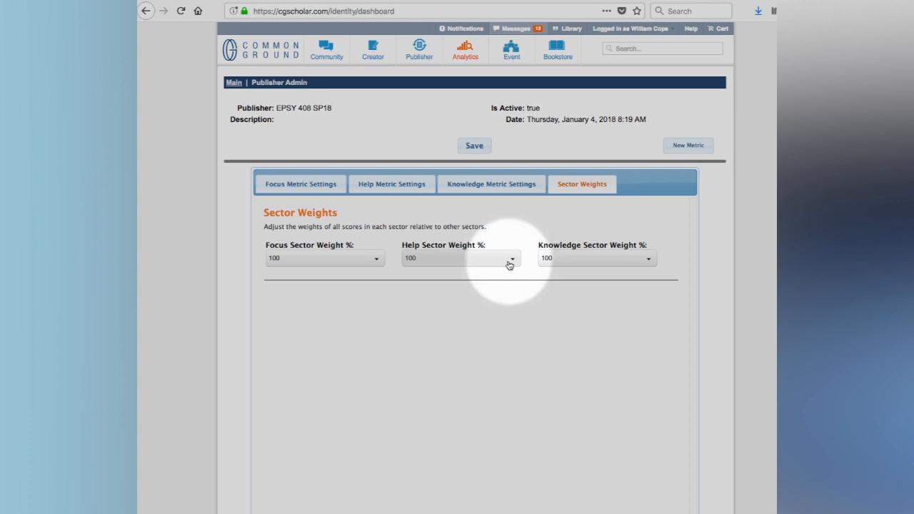
pyautogui.moveTo(421, 265)
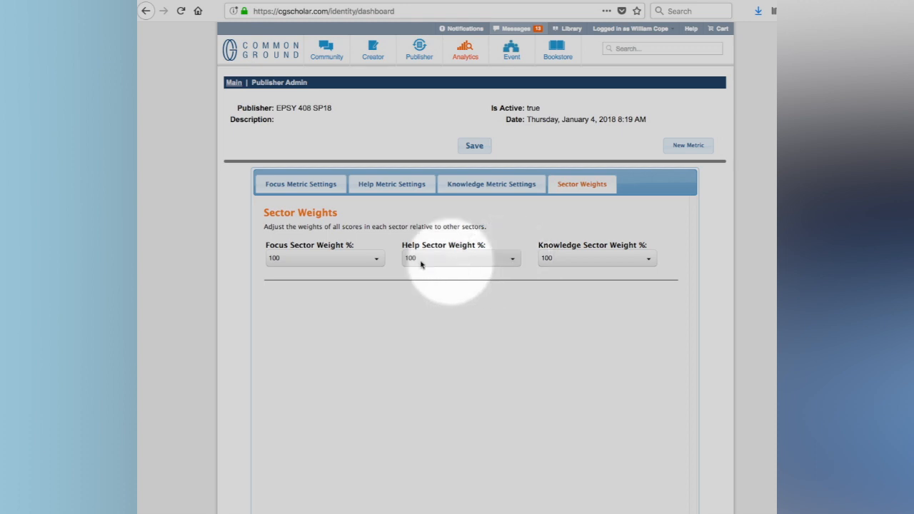
pyautogui.moveTo(620, 272)
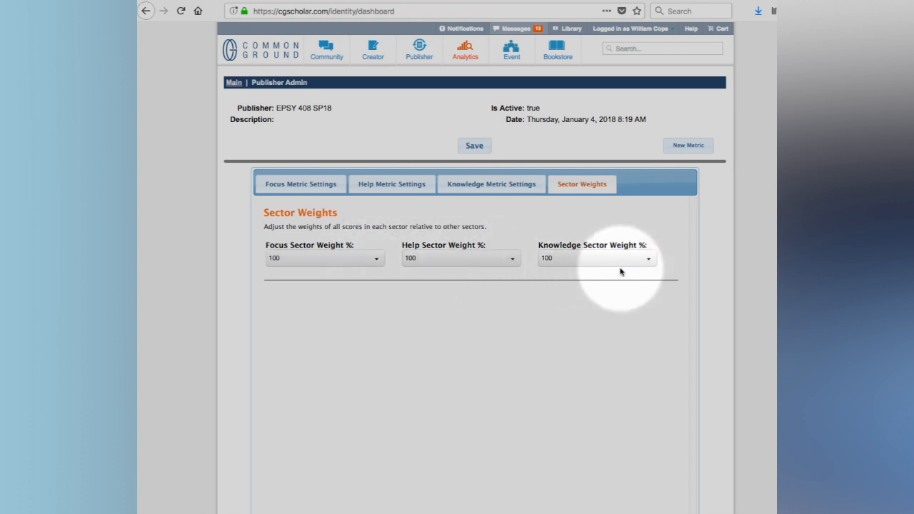
pyautogui.moveTo(611, 265)
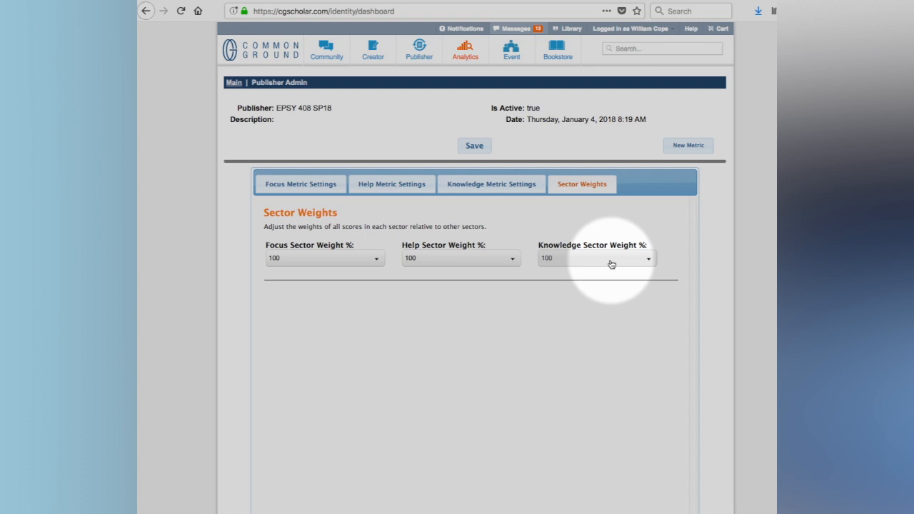
pyautogui.moveTo(582, 265)
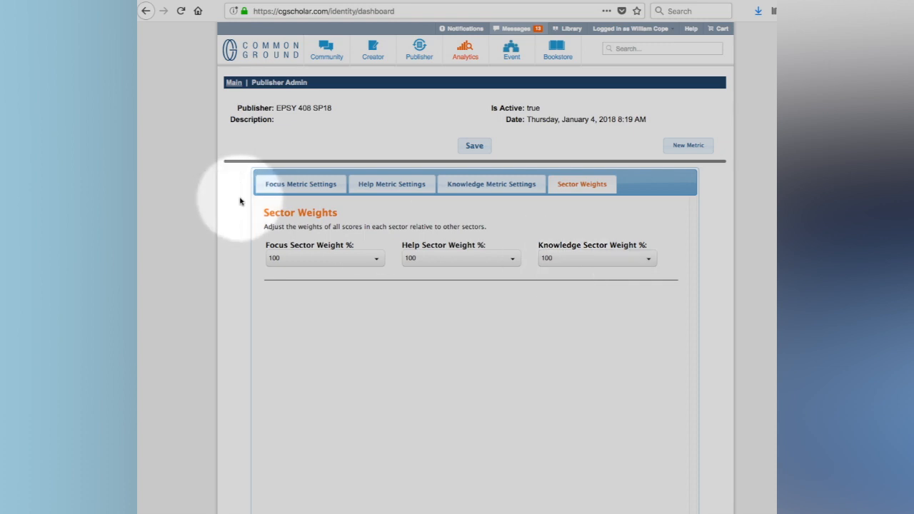
# Step: Show the Focus Metric Settings, with each metric weighted 100% and targeted at 6
pyautogui.click(301, 183)
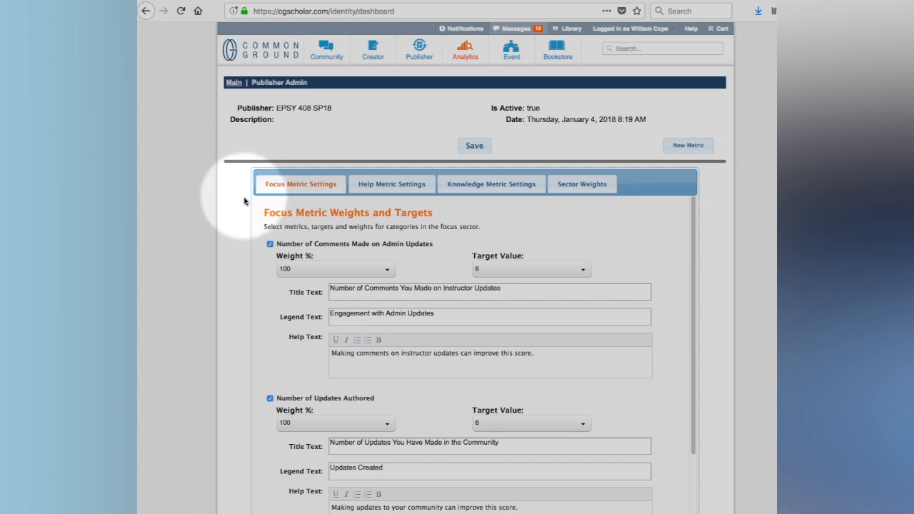
pyautogui.moveTo(361, 255)
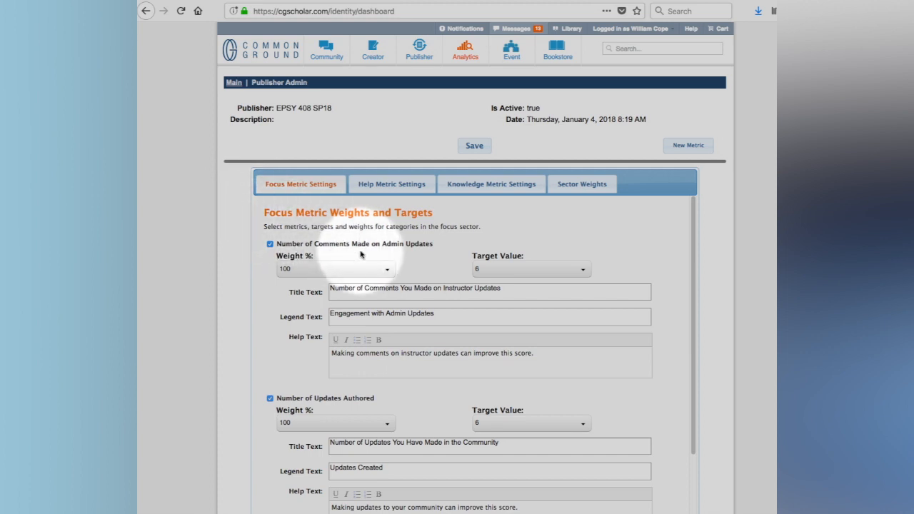
pyautogui.moveTo(358, 261)
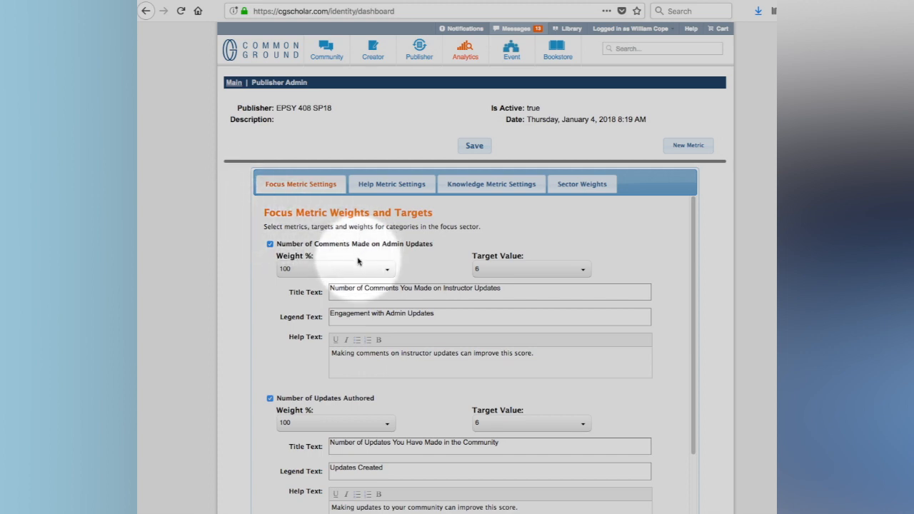
pyautogui.moveTo(470, 271)
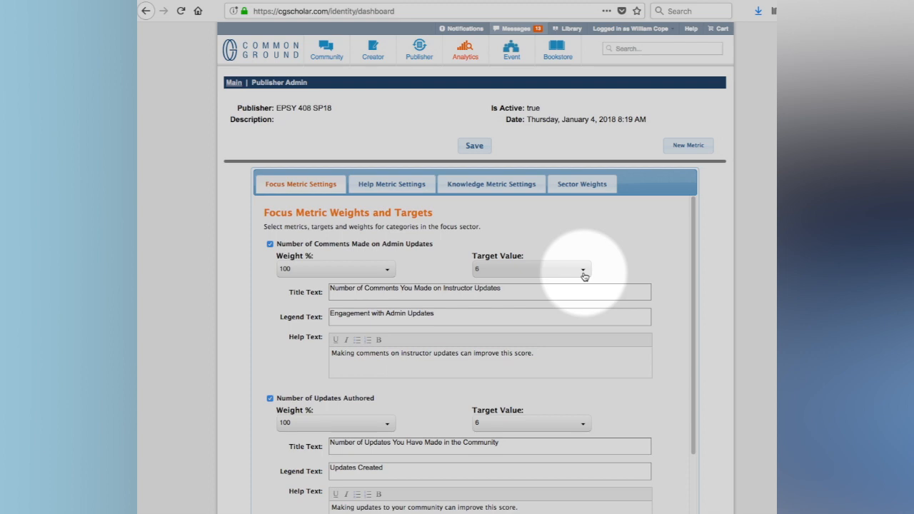
# Step: View Knowledge Metric Settings, scrolling through text quality (target 10) and peer review (70)
pyautogui.click(492, 184)
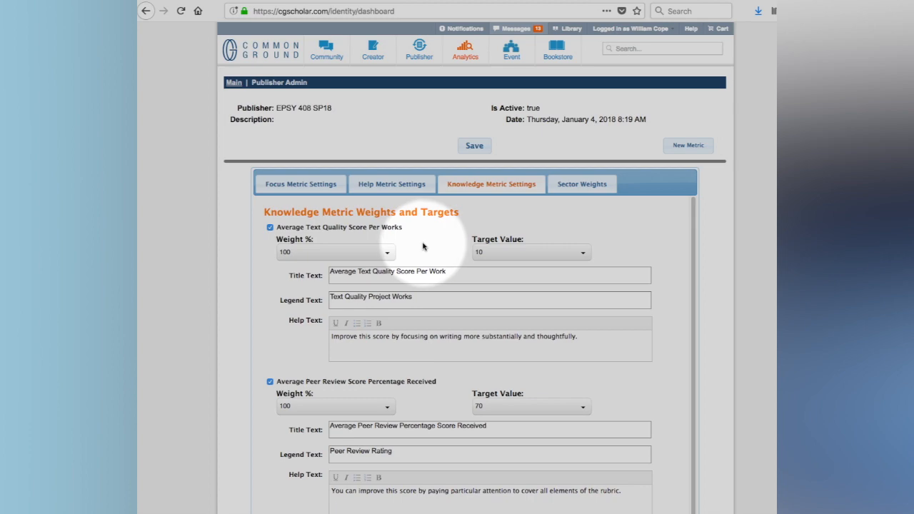
pyautogui.scroll(-3)
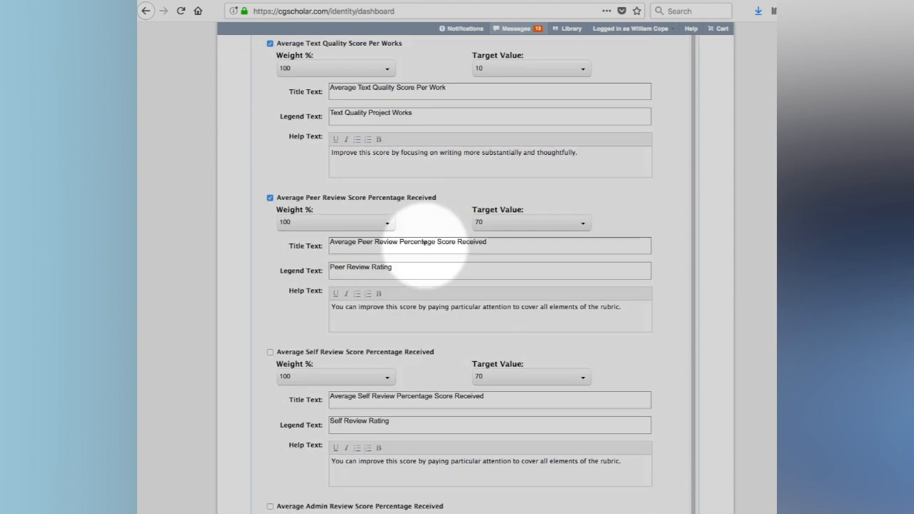
pyautogui.scroll(3)
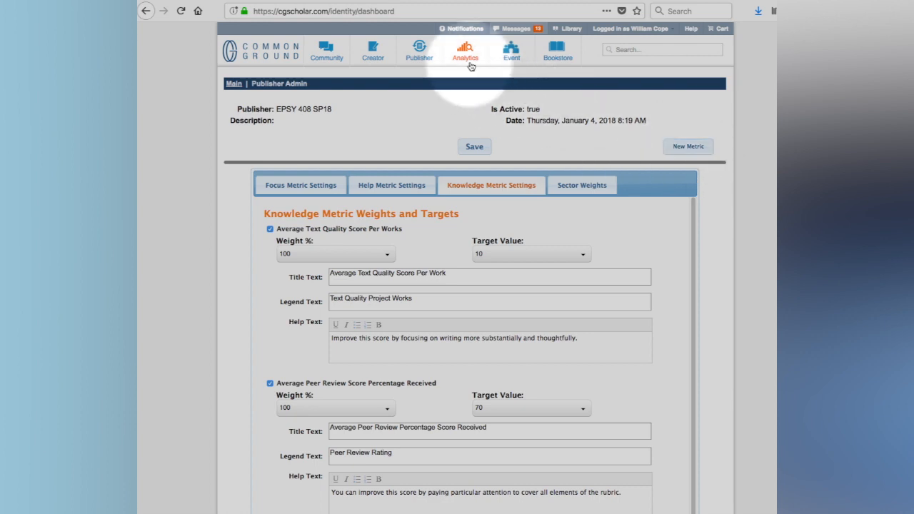
# Step: Return to the Analytics dashboard's EPSY 408 SP18 flower chart, now scoring 66
pyautogui.click(465, 50)
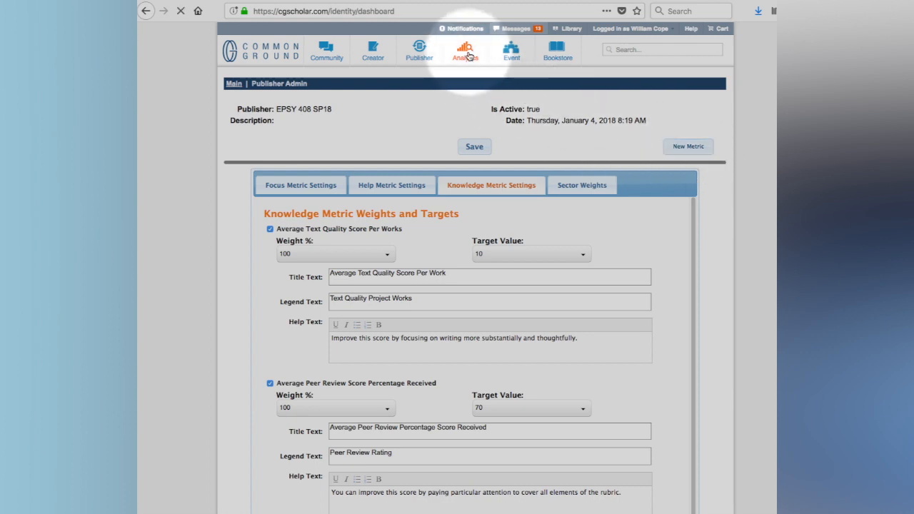
pyautogui.click(465, 51)
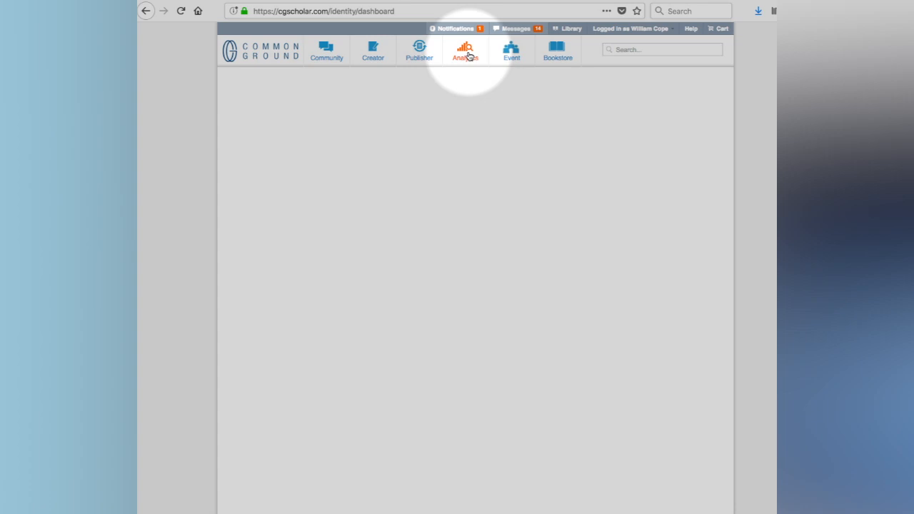
pyautogui.click(465, 50)
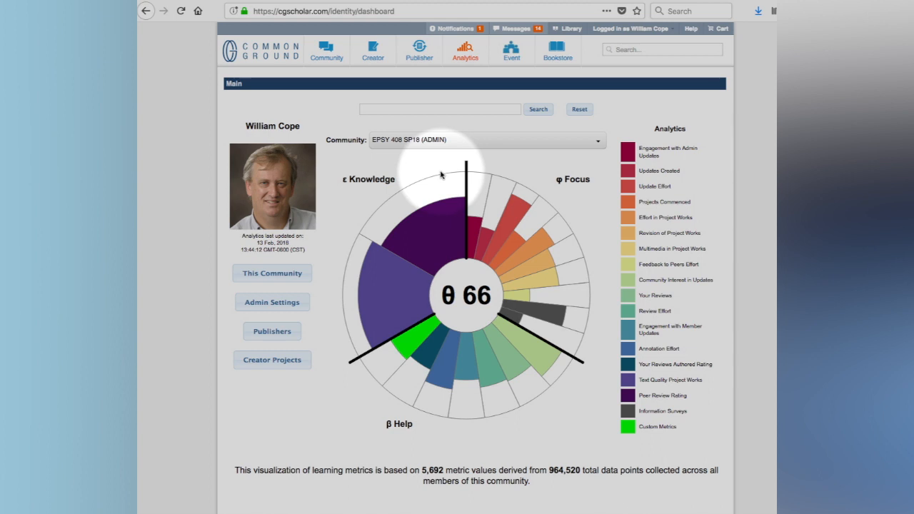
pyautogui.moveTo(395, 198)
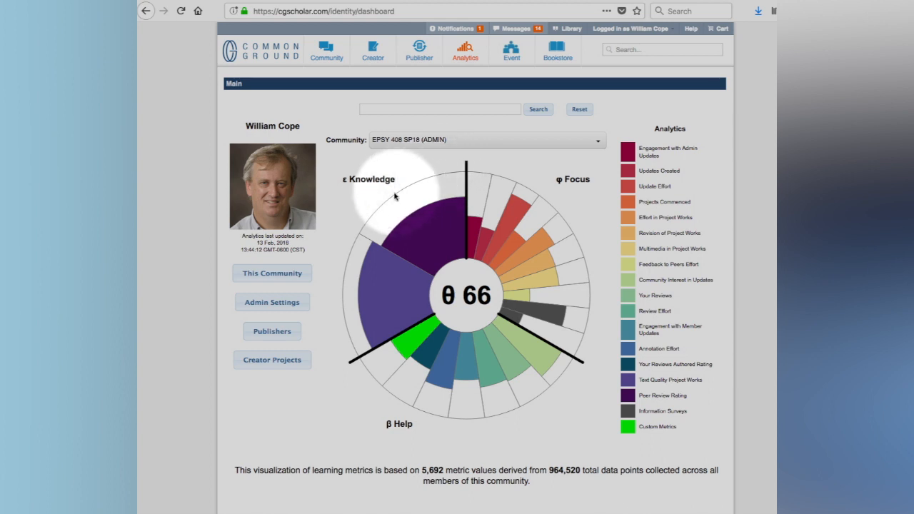
pyautogui.moveTo(348, 363)
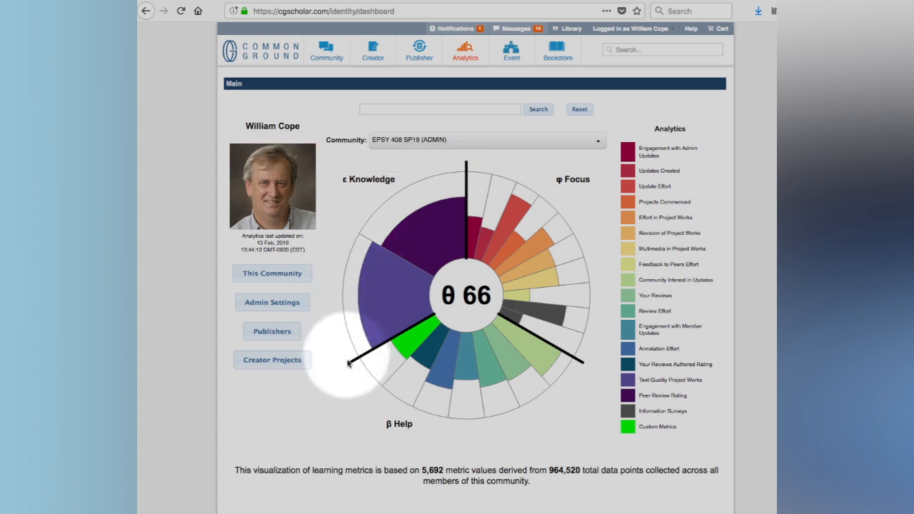
pyautogui.moveTo(590, 233)
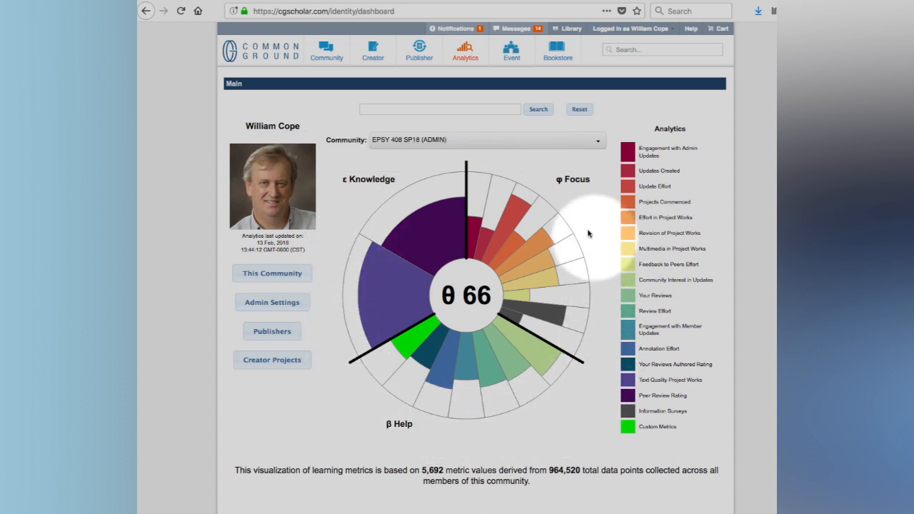
pyautogui.moveTo(484, 174)
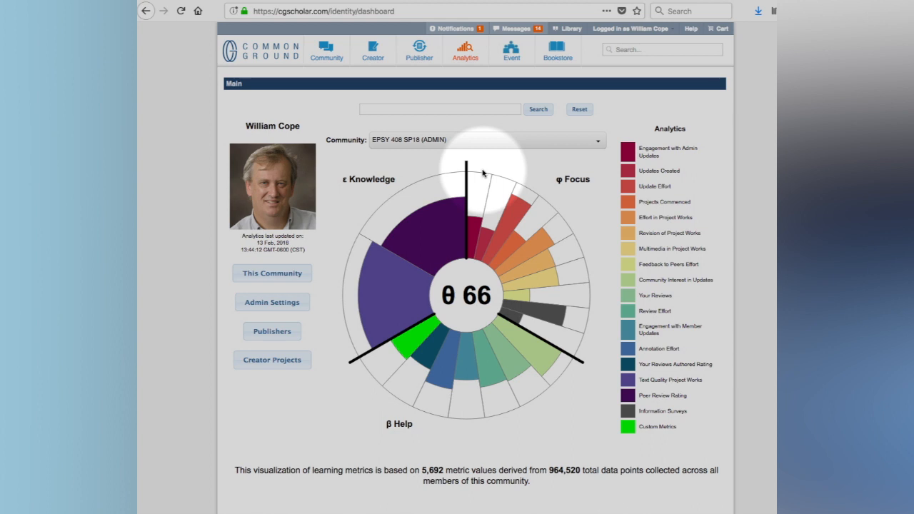
pyautogui.moveTo(534, 171)
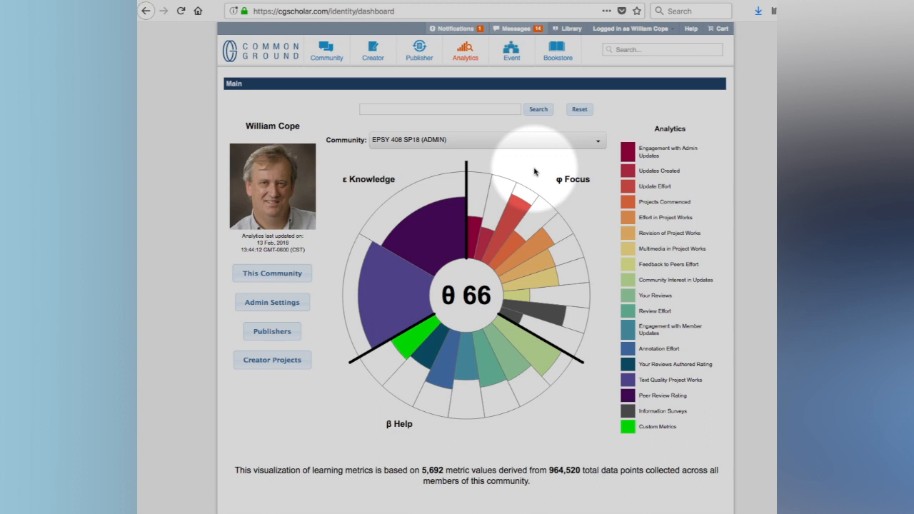
pyautogui.moveTo(532, 177)
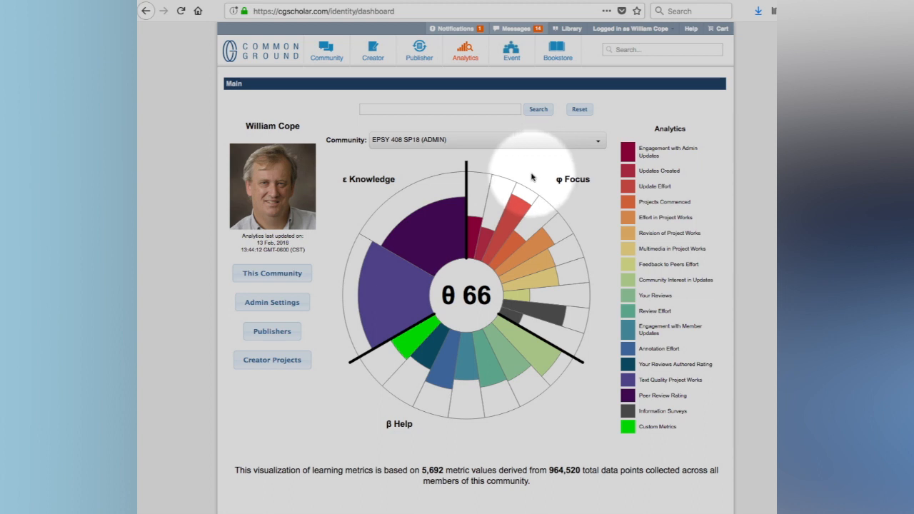